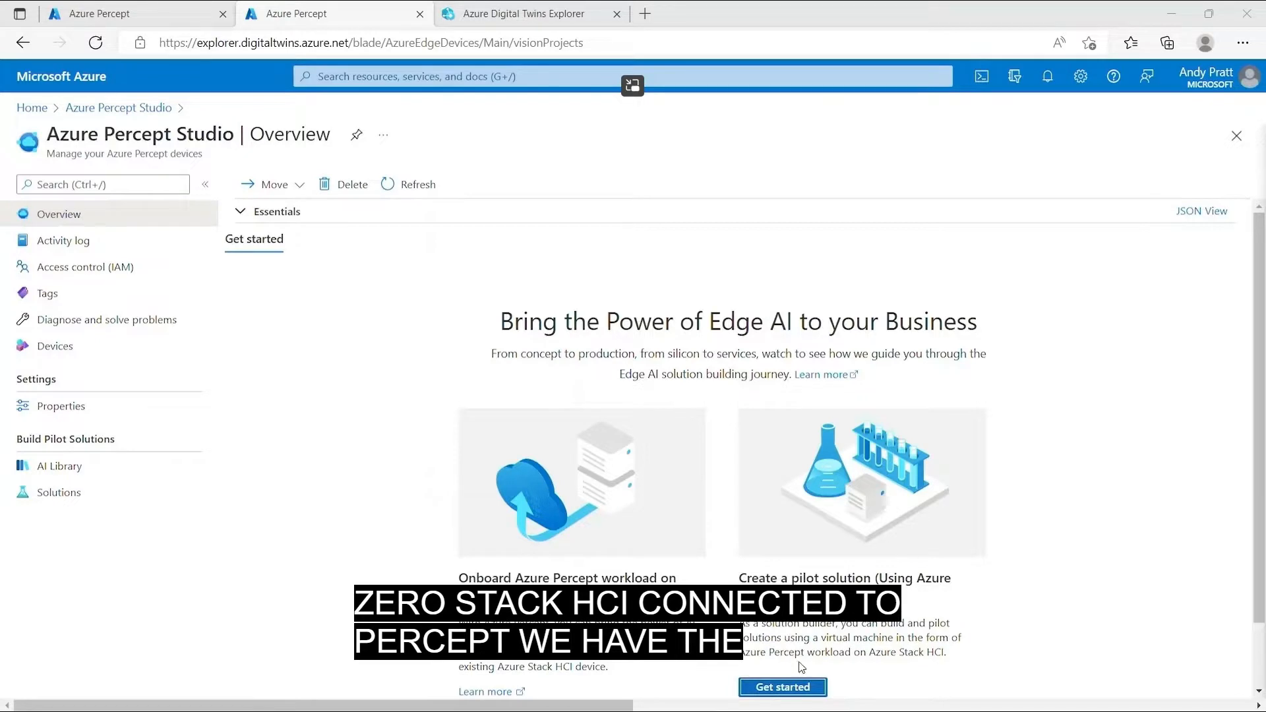
Step: Start building a pilot solution and begin creating the new Percept solution for KHI Robot Arm #7
{"action": "left_click", "coordinate": [58, 492]}
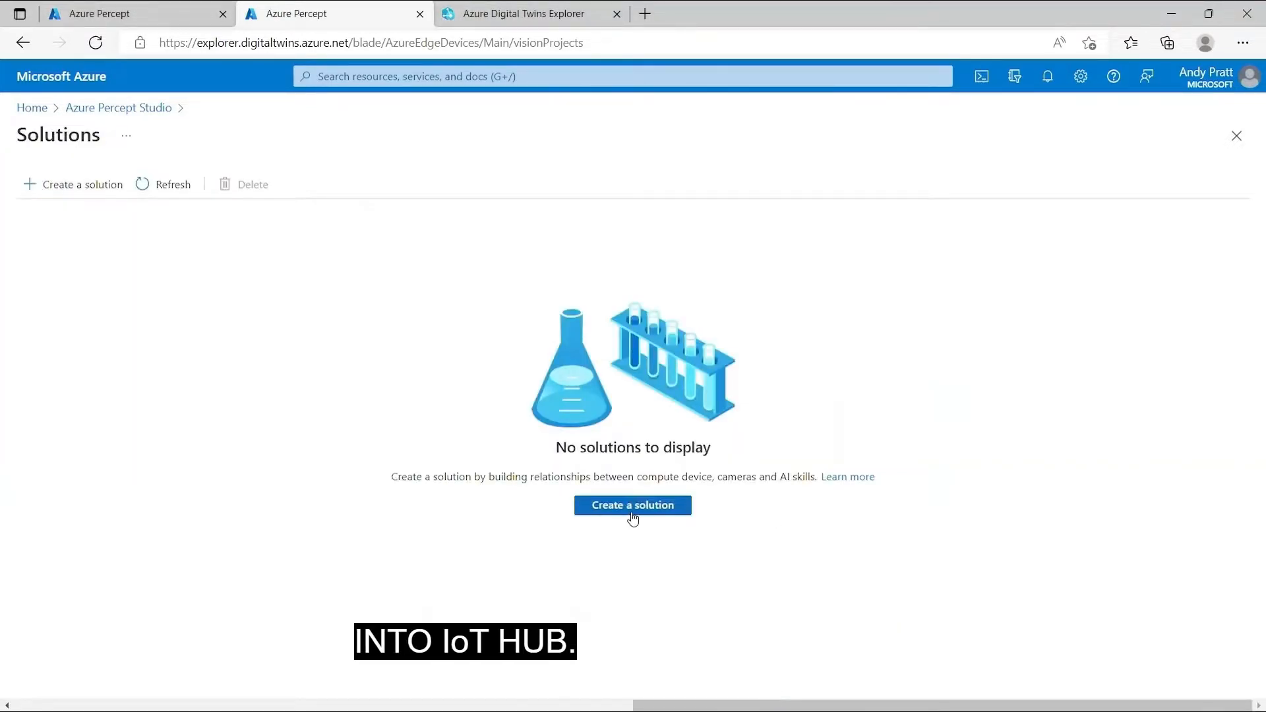
{"action": "left_click", "coordinate": [631, 505]}
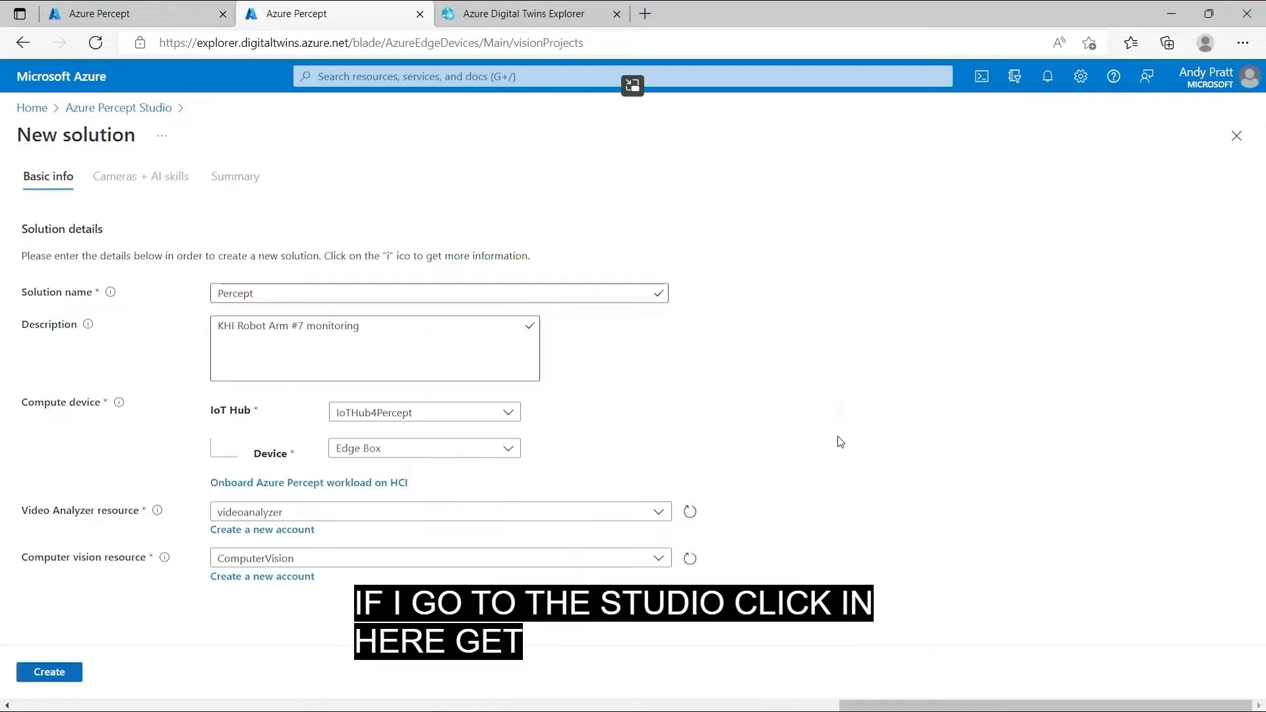
{"action": "mouse_move", "coordinate": [741, 390]}
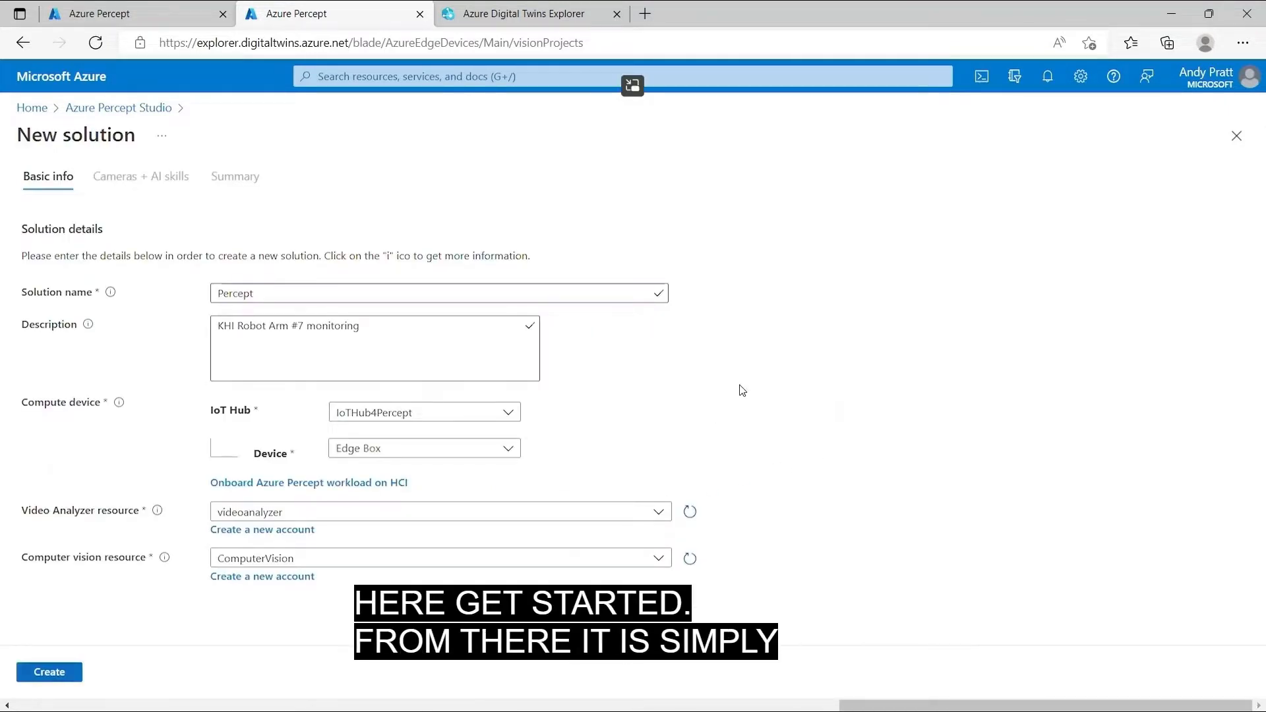
{"action": "mouse_move", "coordinate": [828, 531]}
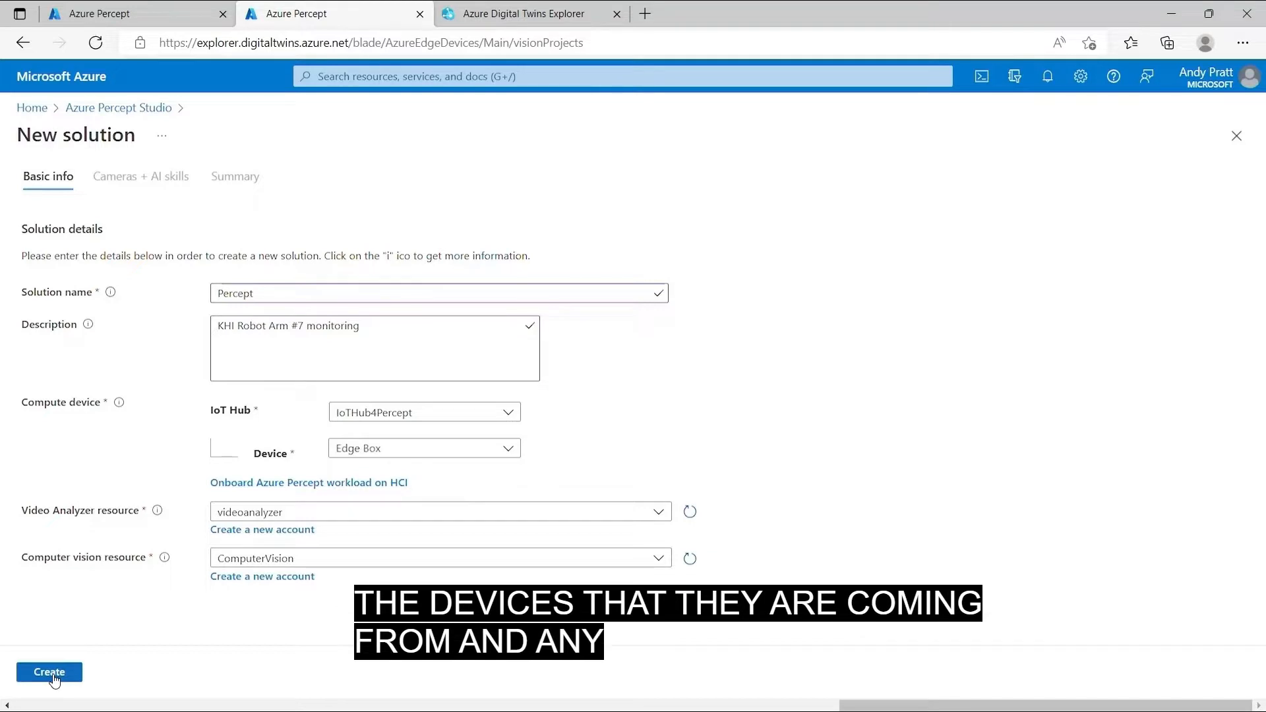
Step: Create the Percept solution and view the PERCEPT_001 robot-arm camera's live stream
{"action": "left_click", "coordinate": [49, 671]}
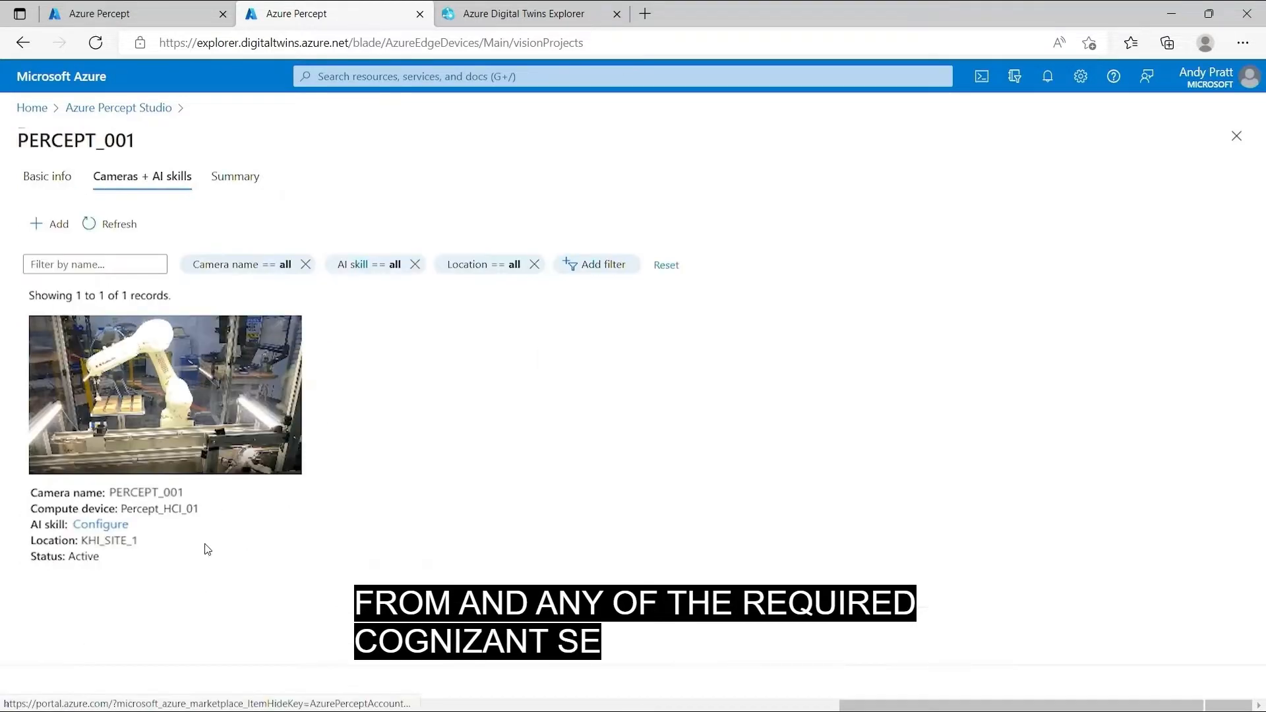
{"action": "mouse_move", "coordinate": [585, 397]}
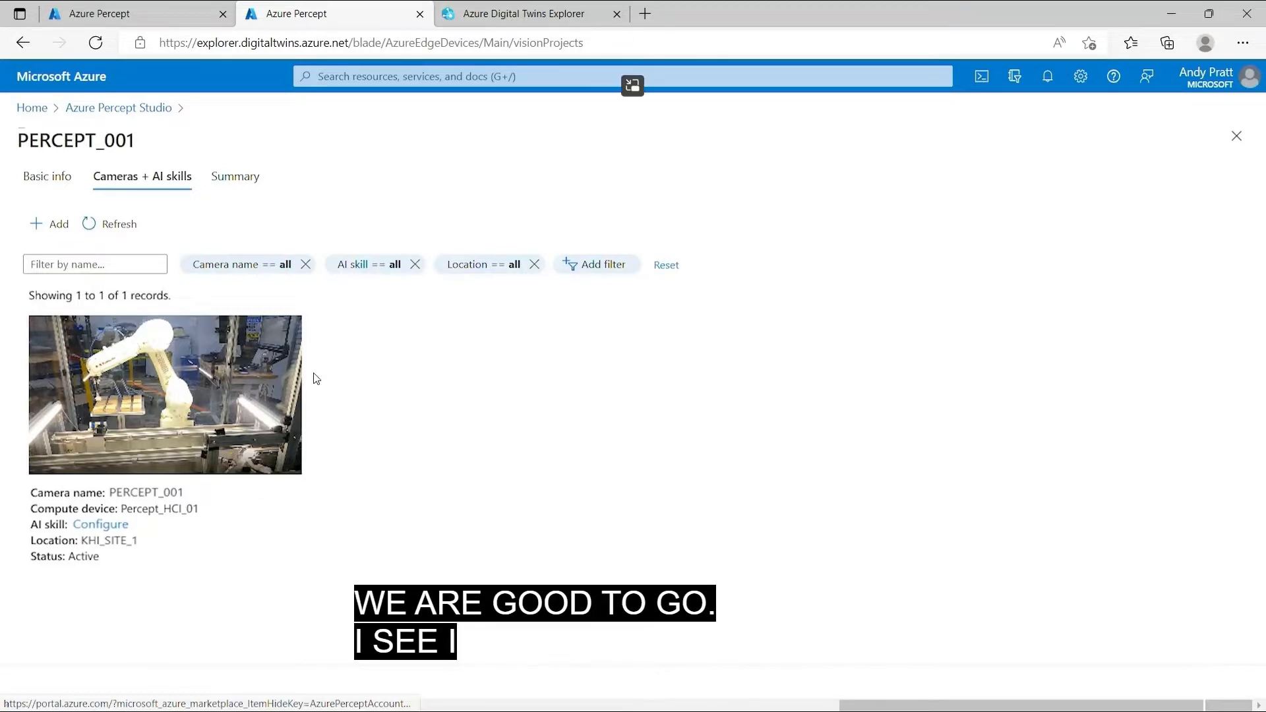
{"action": "left_click", "coordinate": [165, 395]}
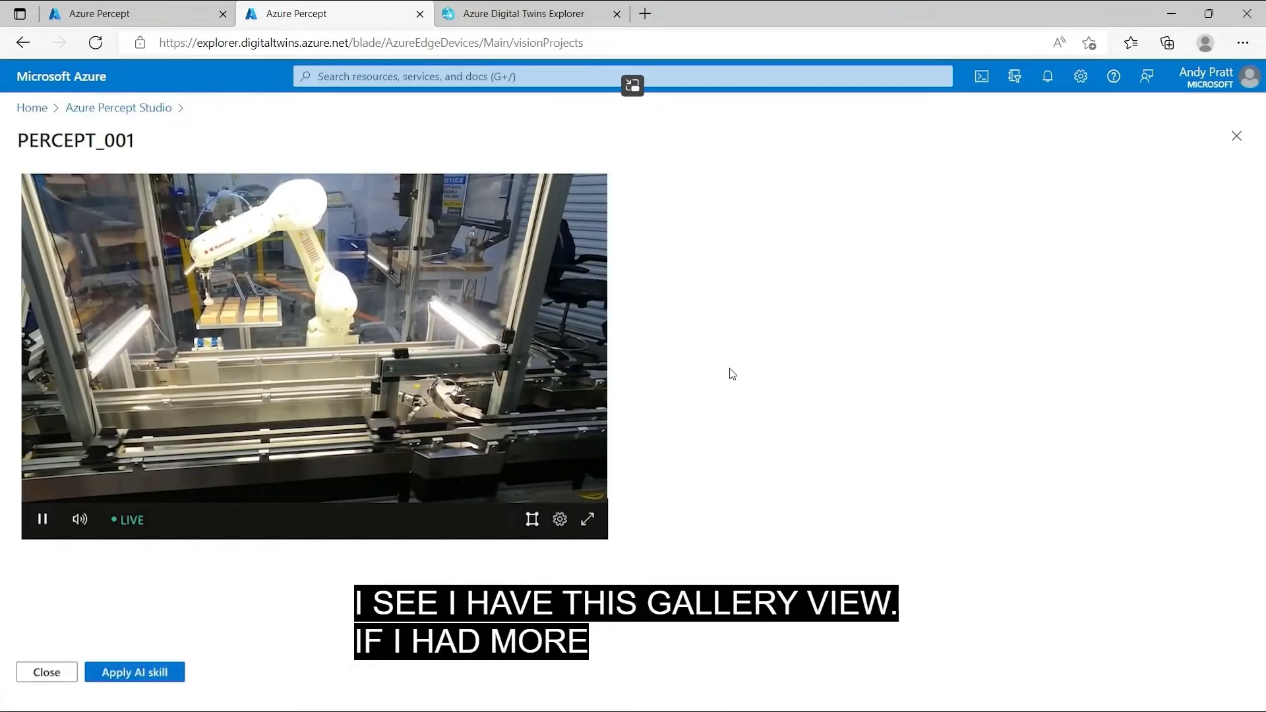
{"action": "mouse_move", "coordinate": [767, 379]}
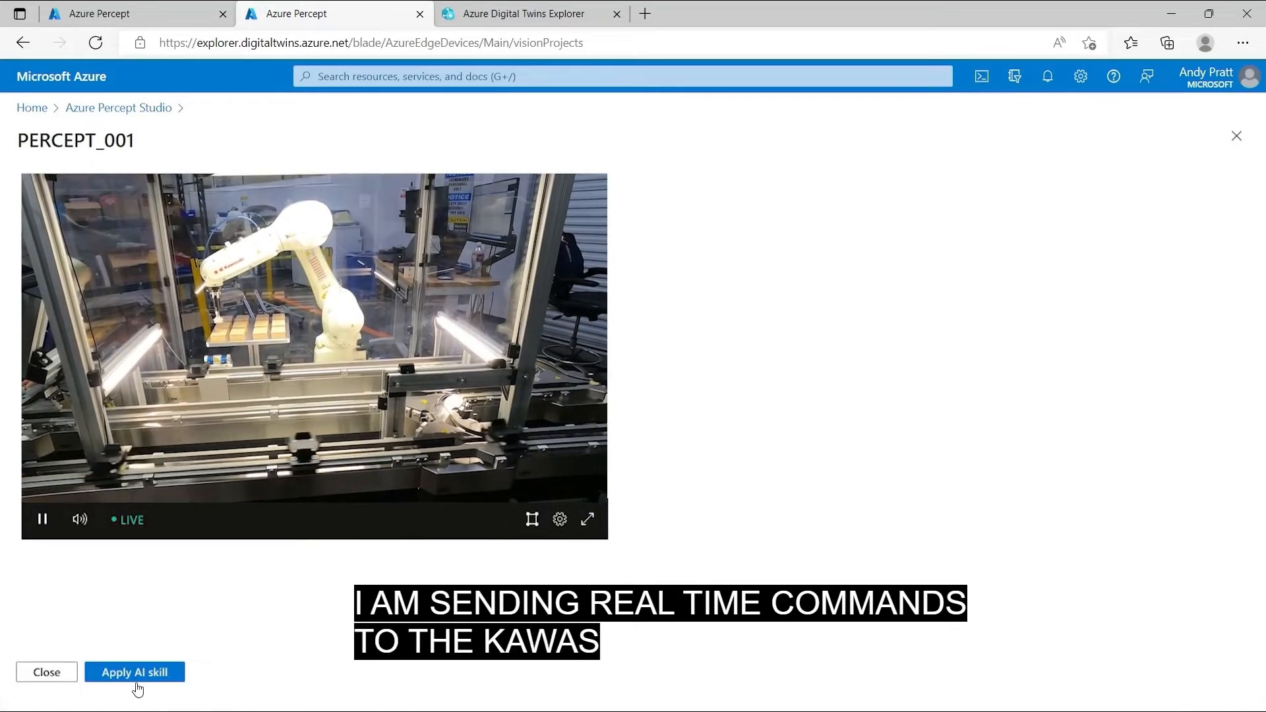
Step: Apply an AI skill to the stream via Custom Vision, reaching the RoboticArmConveyor project images
{"action": "left_click", "coordinate": [135, 671]}
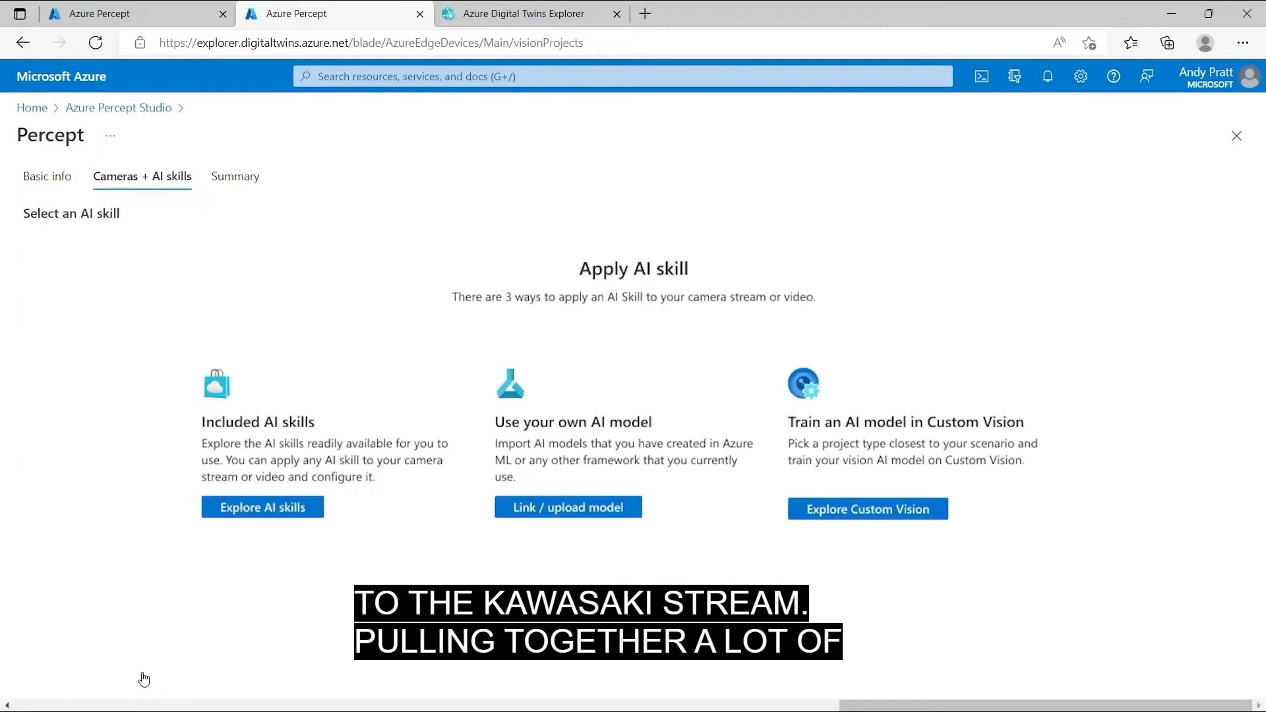
{"action": "mouse_move", "coordinate": [452, 540]}
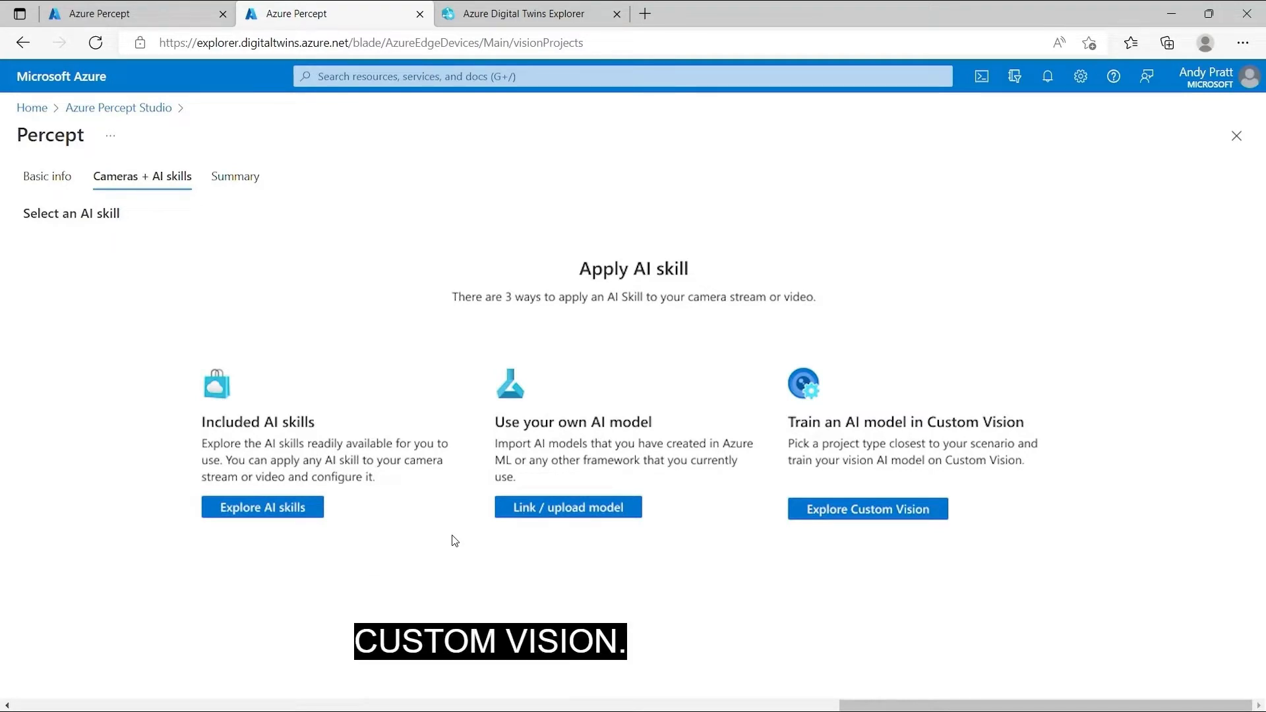
{"action": "left_click", "coordinate": [867, 508]}
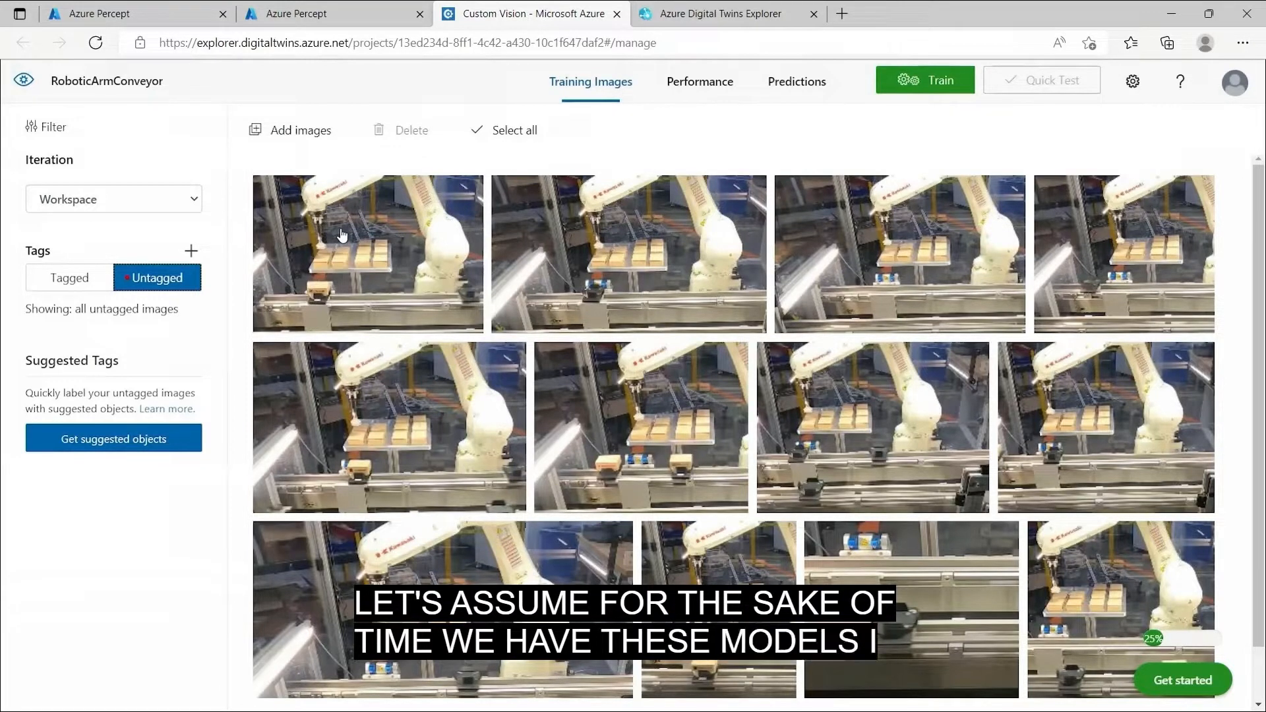
Step: Review a training image's box tag and return to the PERCEPT_001 pipeline with the Custom Vision model
{"action": "left_click", "coordinate": [368, 253]}
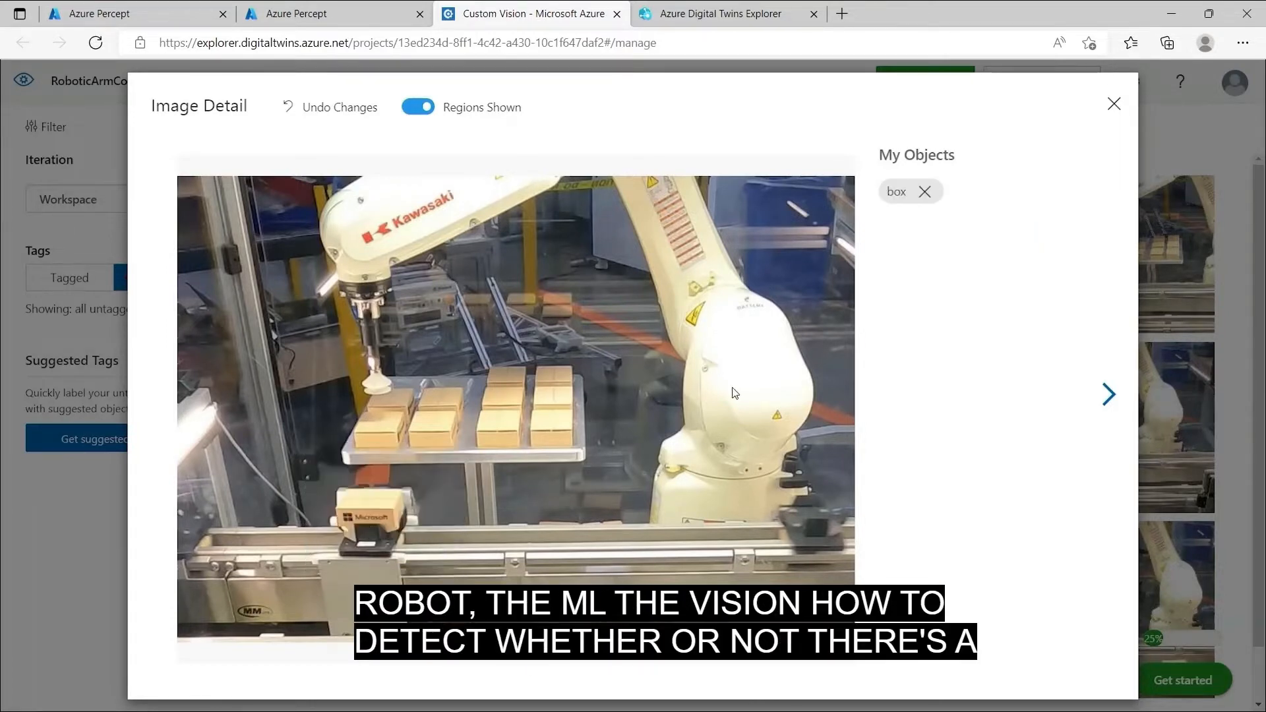
{"action": "left_click", "coordinate": [1113, 103]}
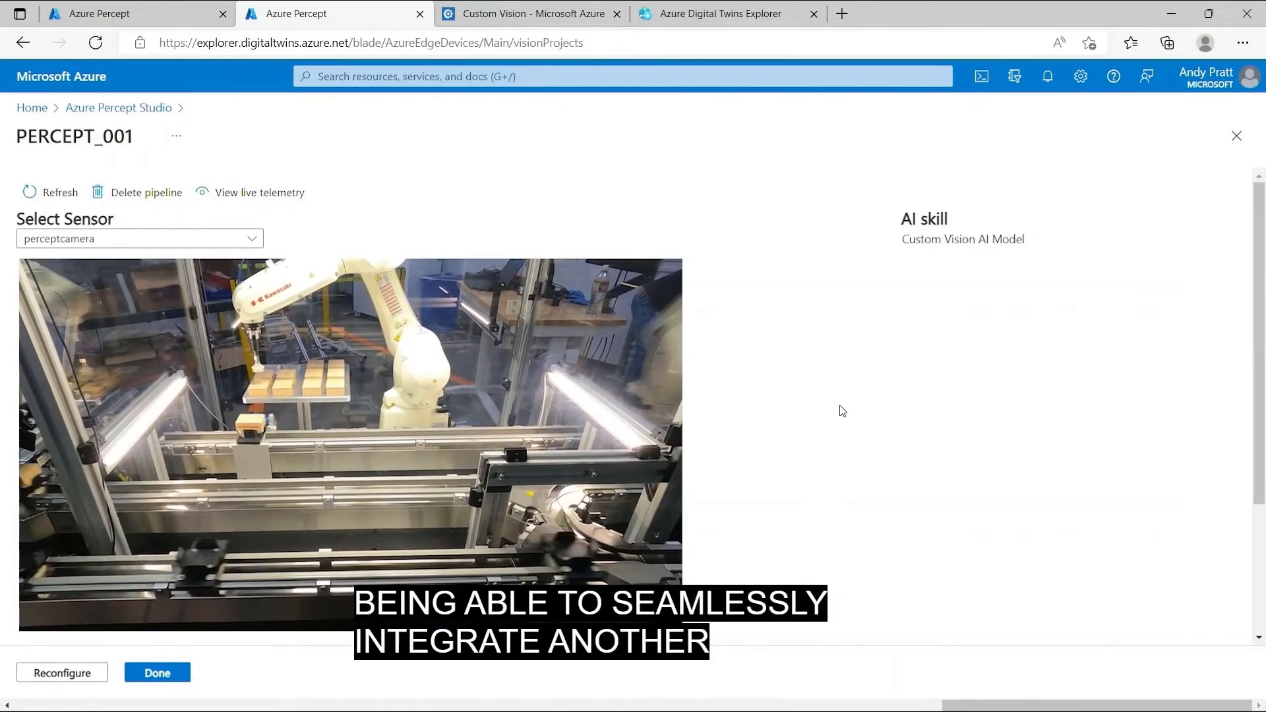
Step: Finish the camera pipeline and move to the KHI twin graph for the KHI_R007_PL5 query
{"action": "left_click", "coordinate": [722, 13]}
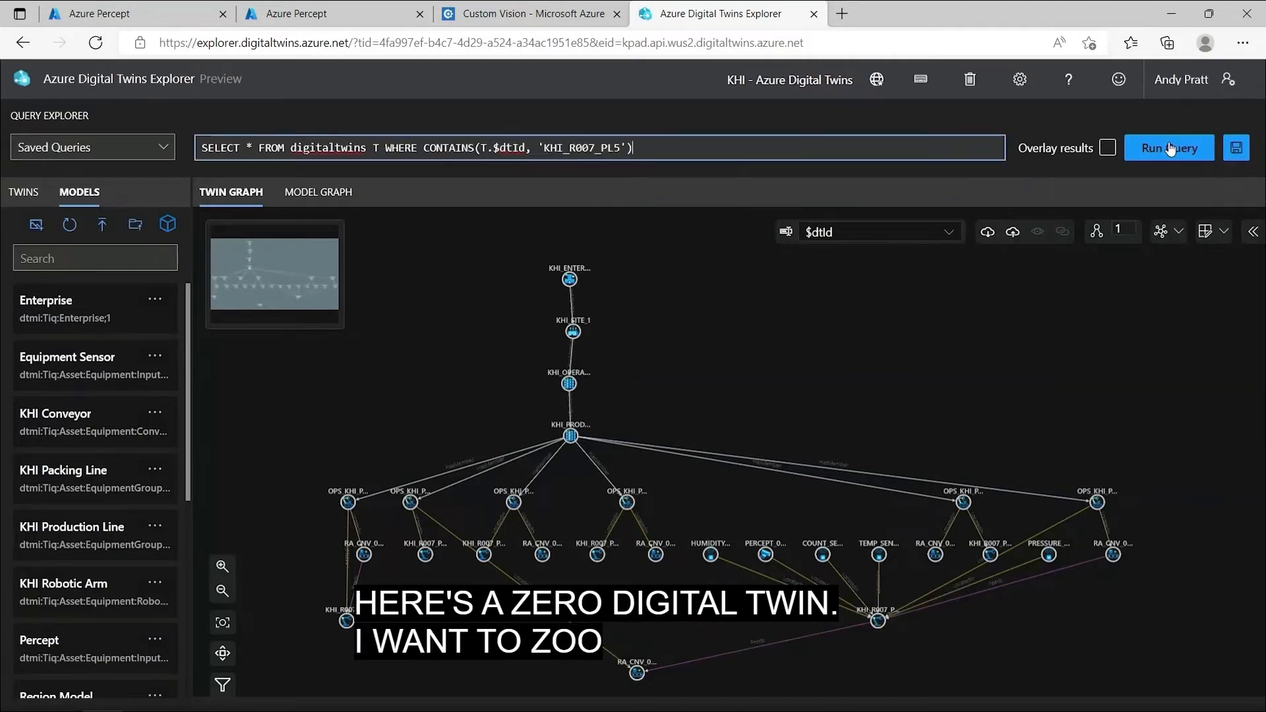
Step: Run the query to show KHI_R007_PL5 with its linked sensors, Percept camera and conveyors
{"action": "left_click", "coordinate": [1167, 148]}
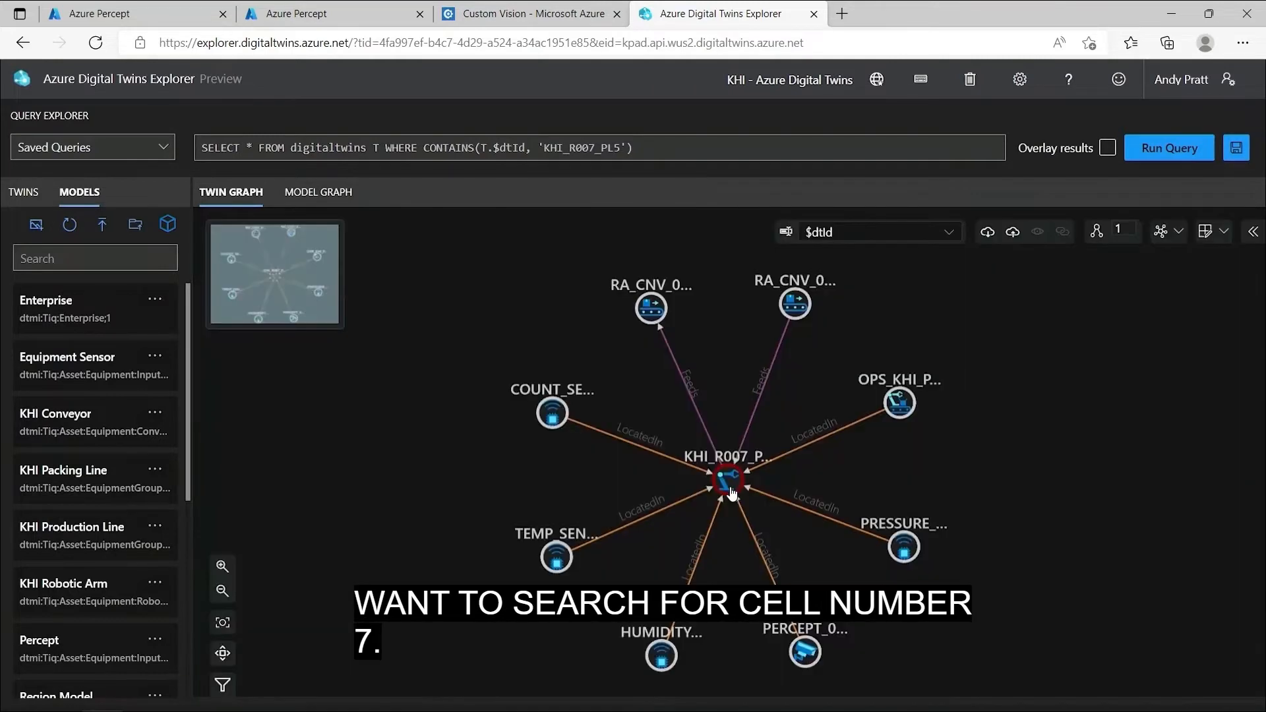
{"action": "mouse_move", "coordinate": [1094, 411]}
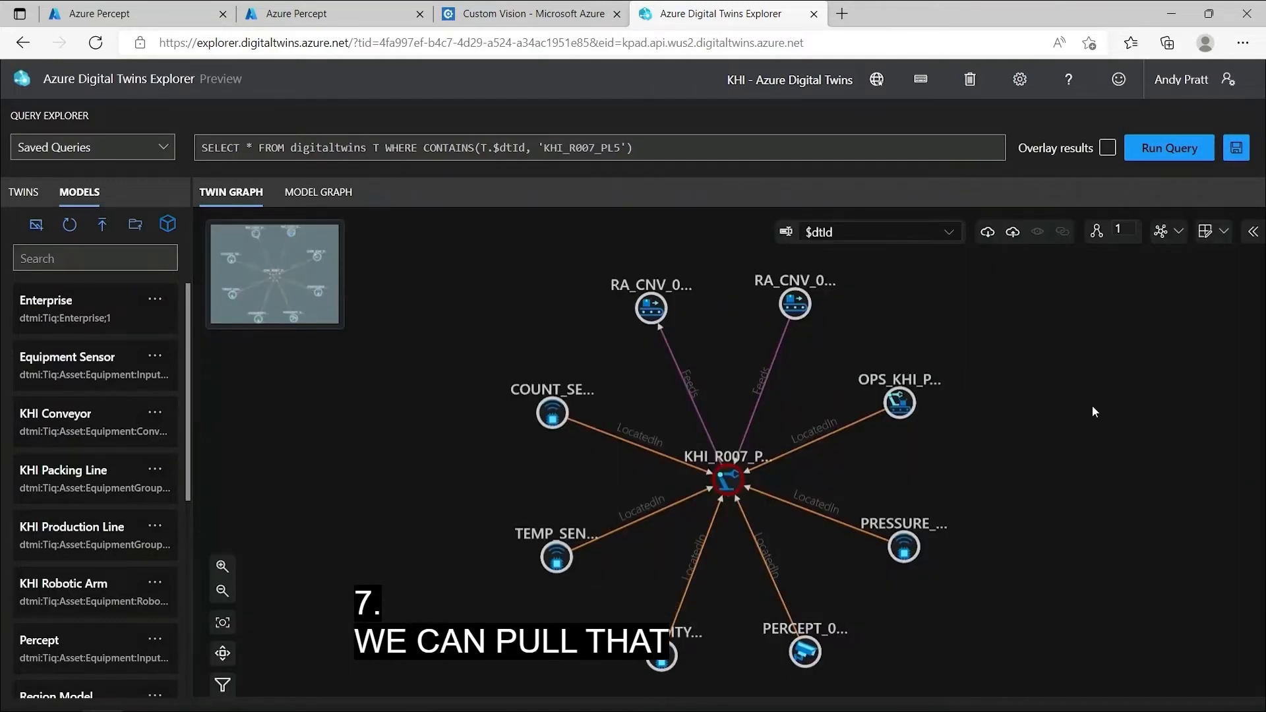
{"action": "mouse_move", "coordinate": [860, 670]}
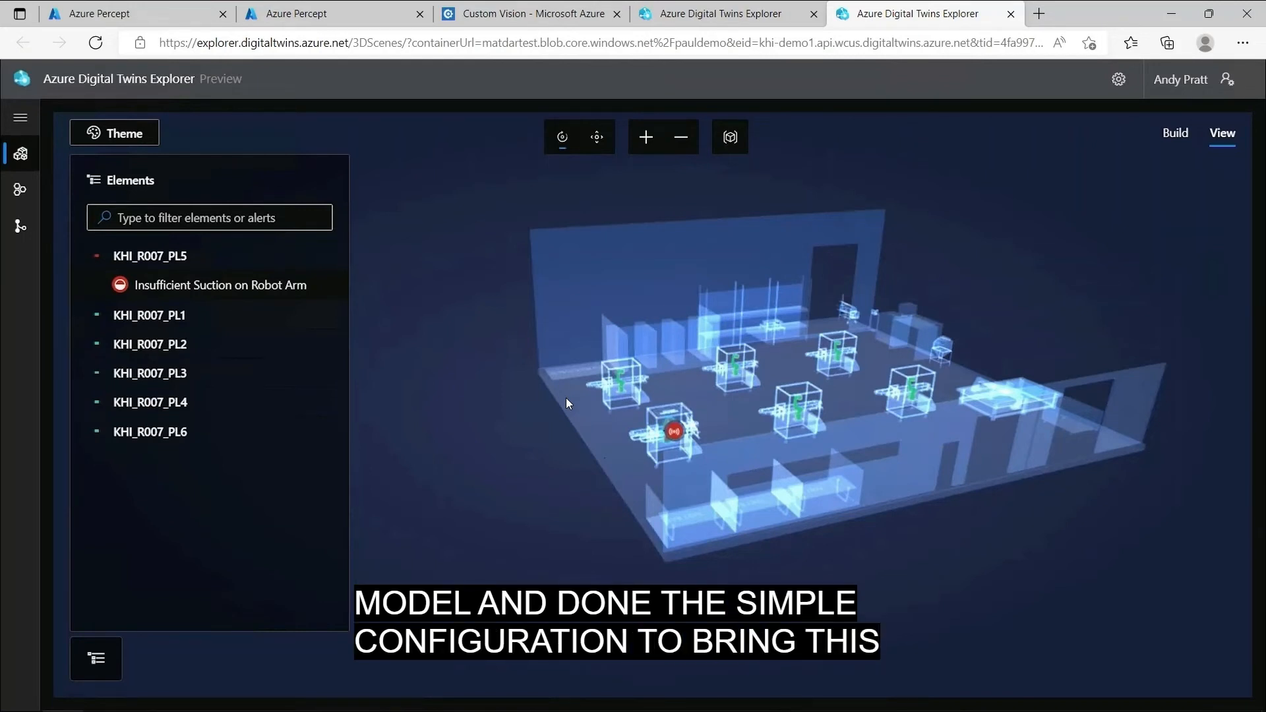
Step: View KHI_R007_PL5's state and suction alert, then deploy its control strategy
{"action": "left_click", "coordinate": [221, 285]}
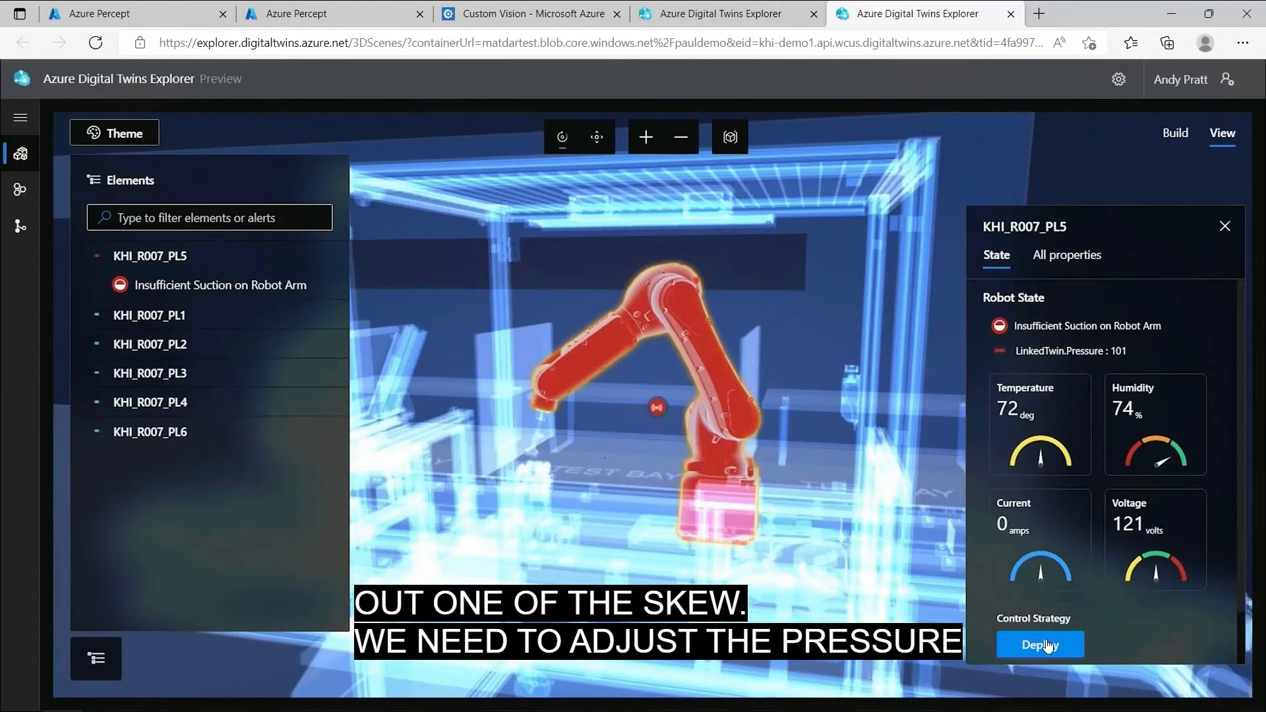
{"action": "left_click", "coordinate": [1039, 644]}
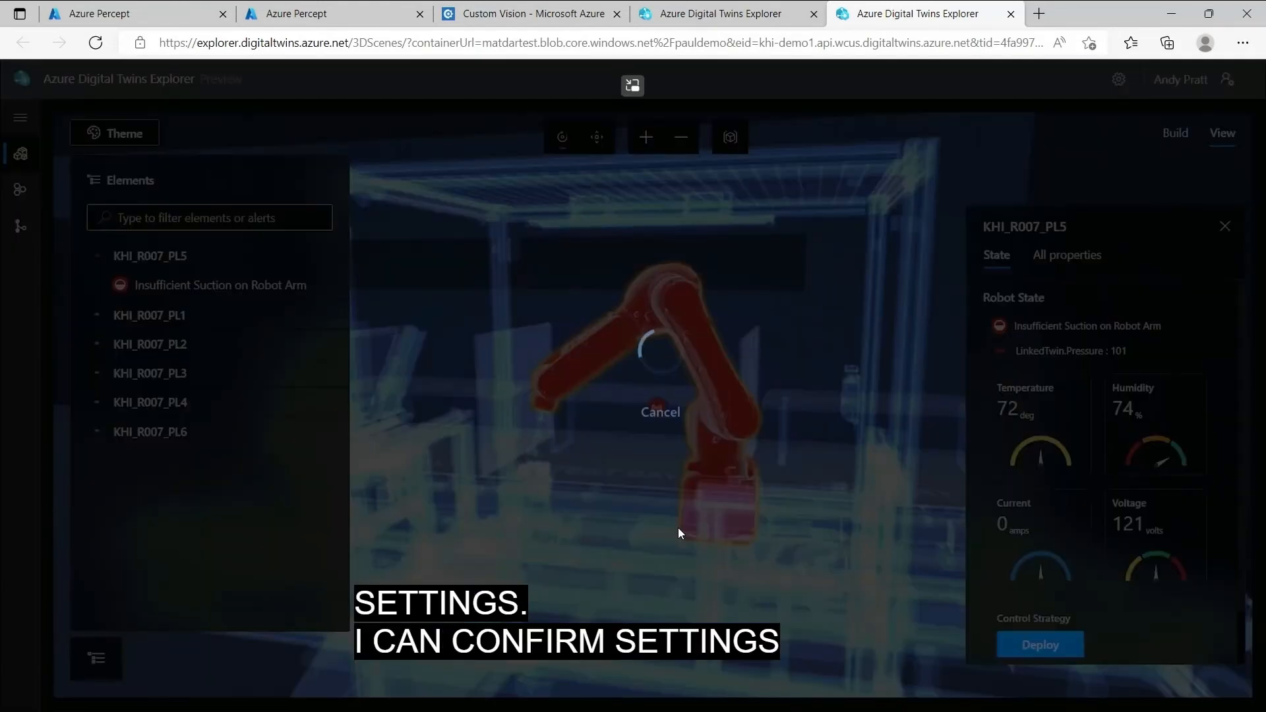